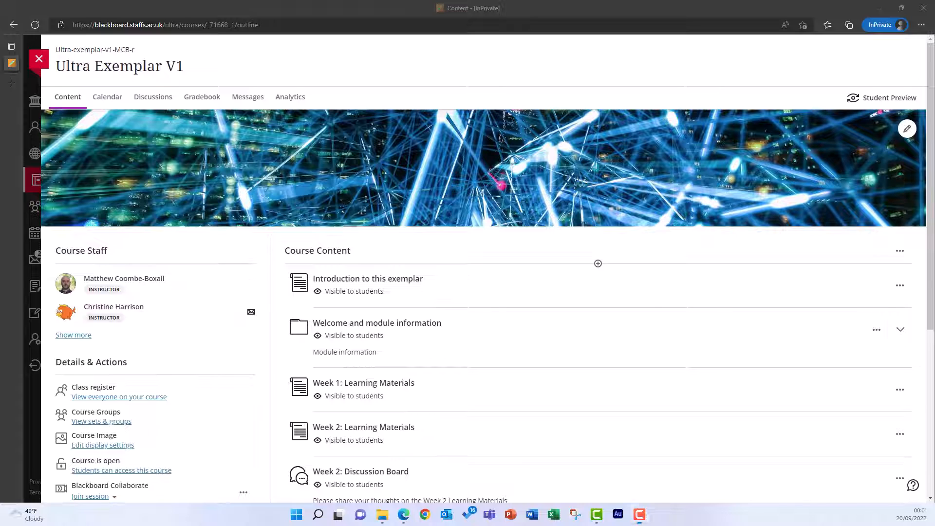
mouse_move(438, 95)
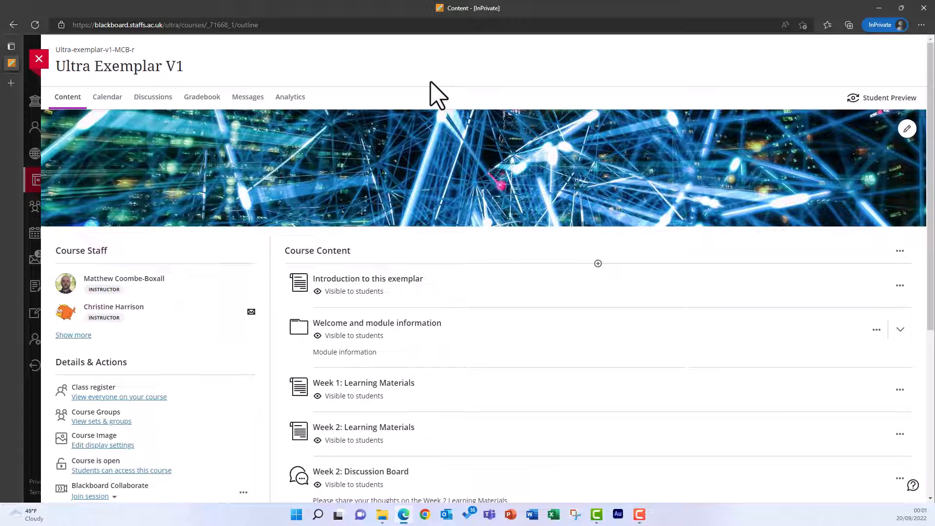
Step: Enter feedback on the practical exams and a mark of 65 for a student
type("A good performance across most of t")
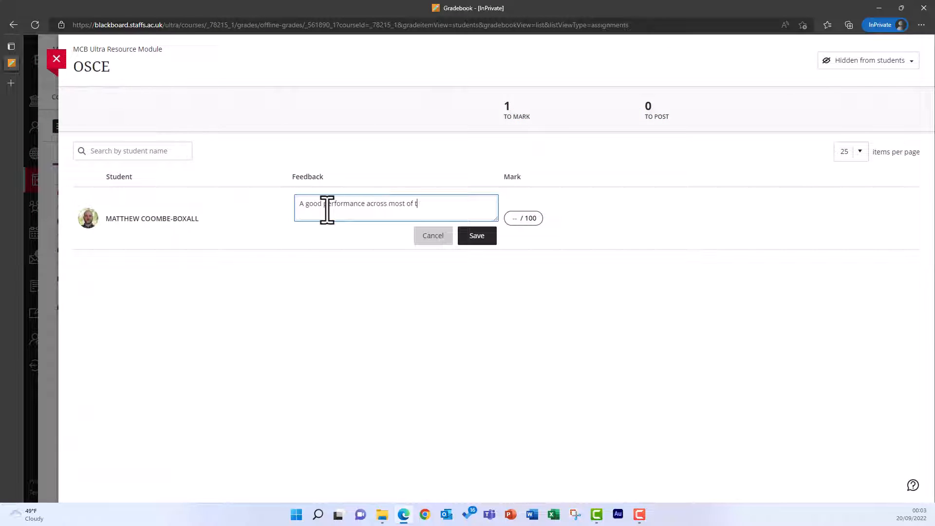
type("he practical exams.")
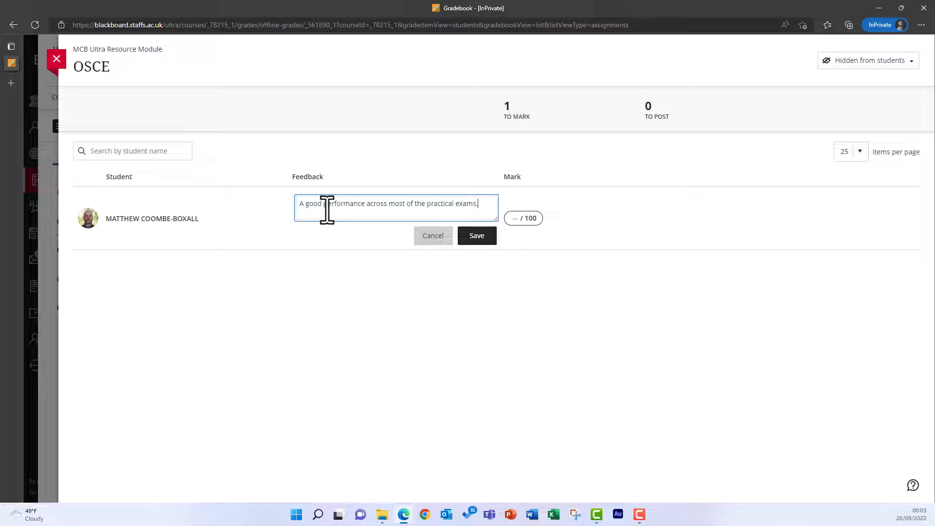
left_click(476, 235)
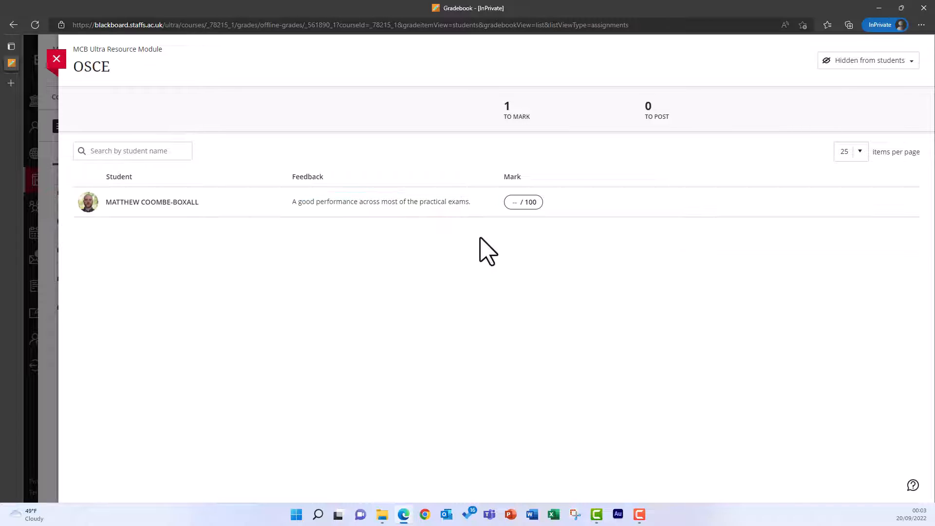
type("65")
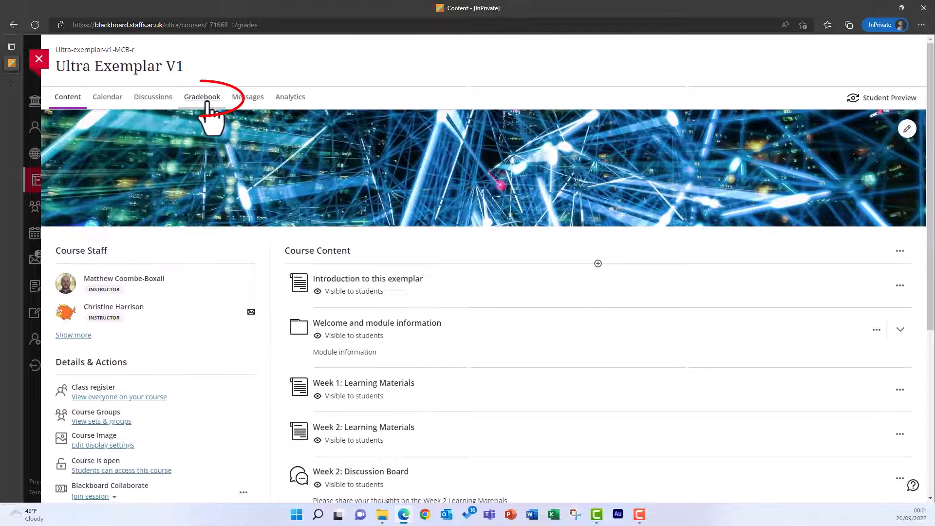
Step: Go to the course gradebook and add a new item below the first markable item
left_click(202, 97)
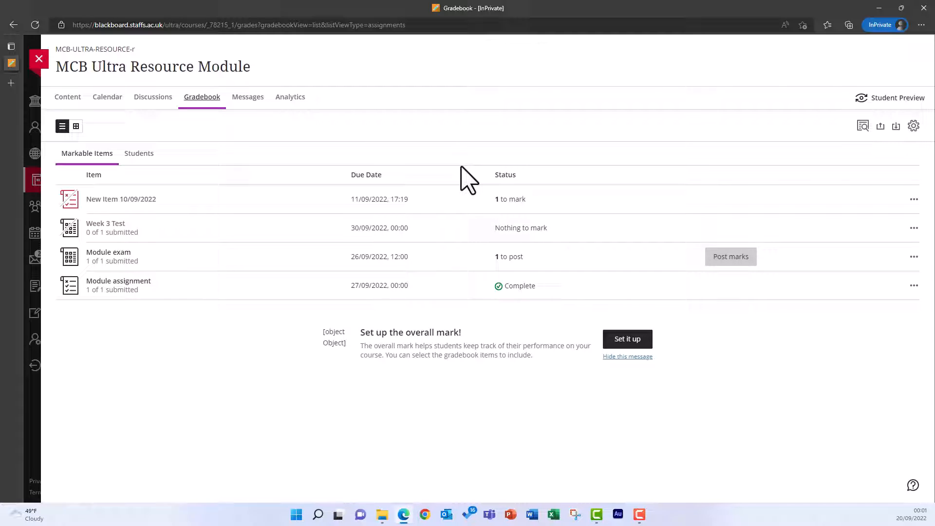
mouse_move(465, 224)
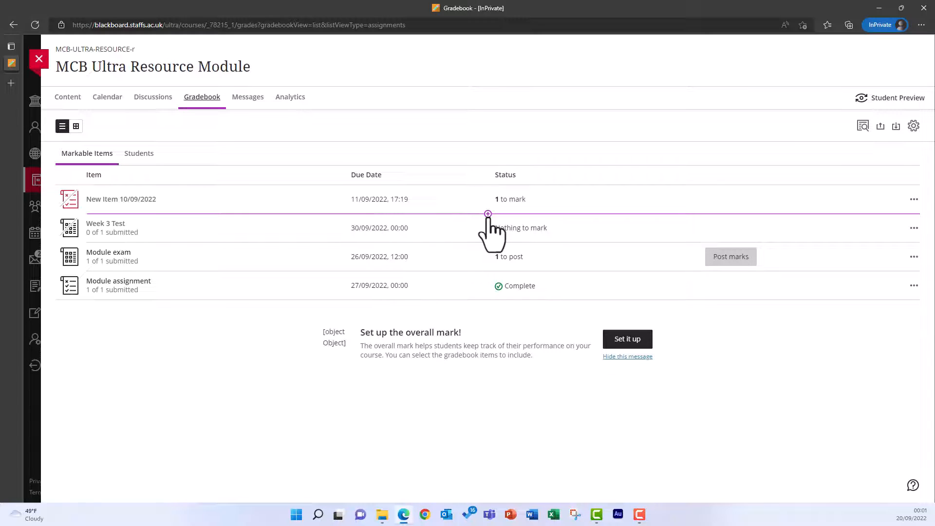
left_click(487, 213)
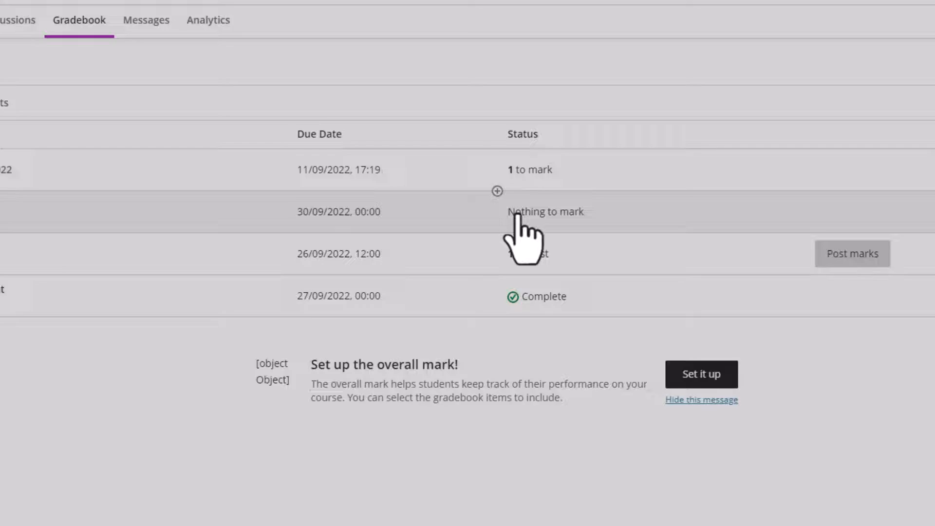
left_click(497, 191)
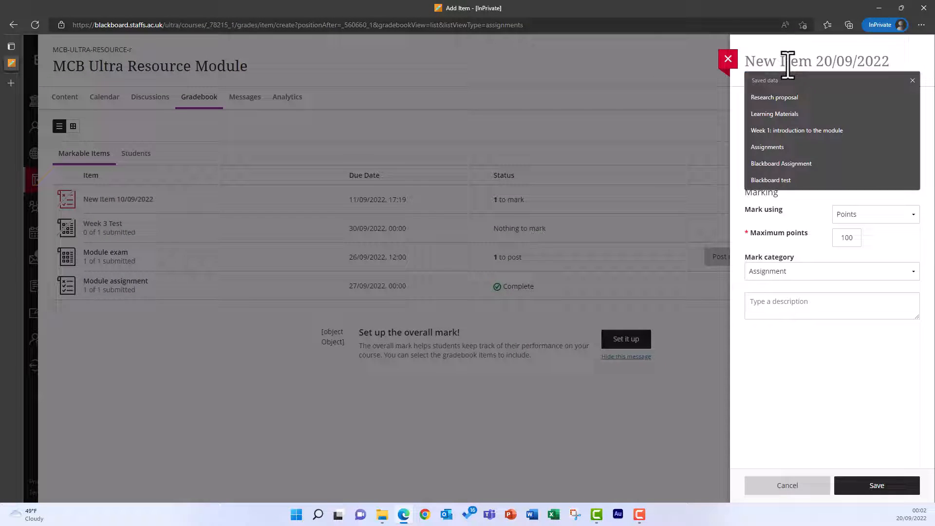
Step: Name the new item OSCE, keep 100 points maximum, and save it
type("OSCE")
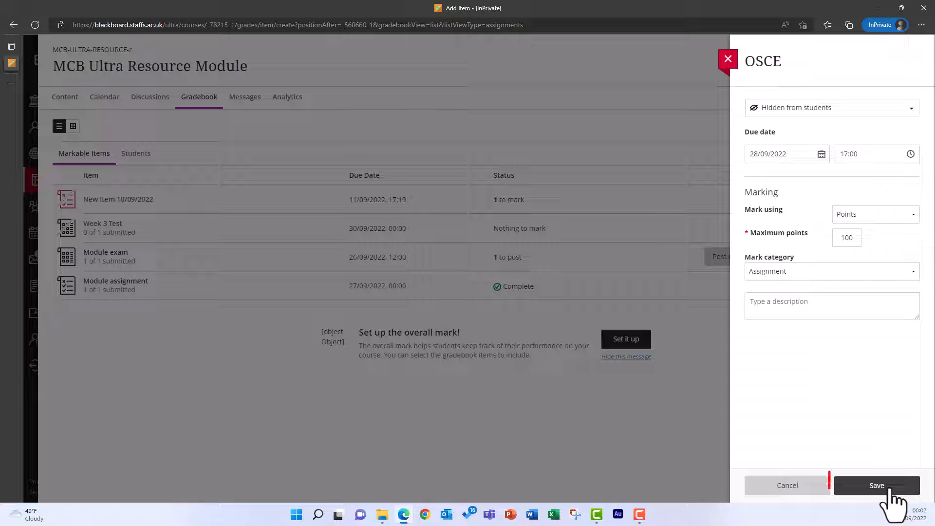
left_click(877, 485)
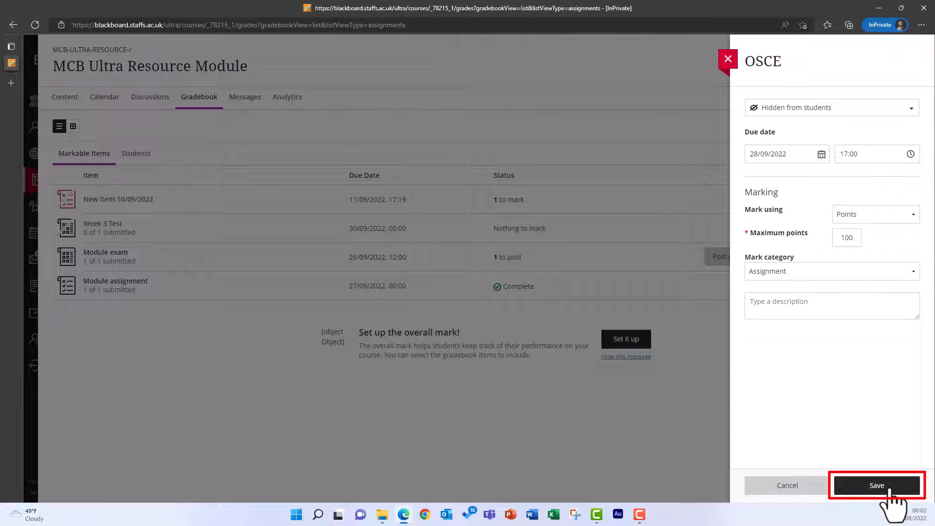
left_click(876, 485)
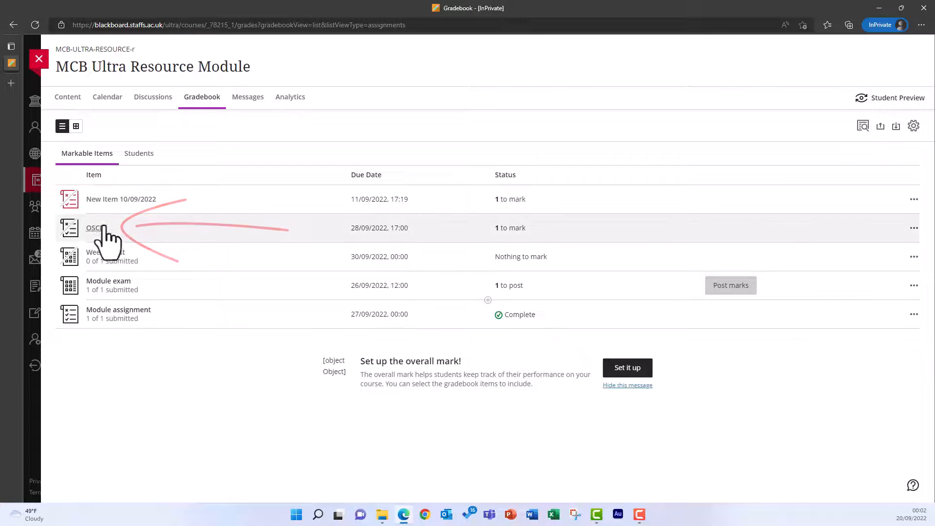
Step: Open the OSCE item's marking page listing the one student to mark
left_click(93, 227)
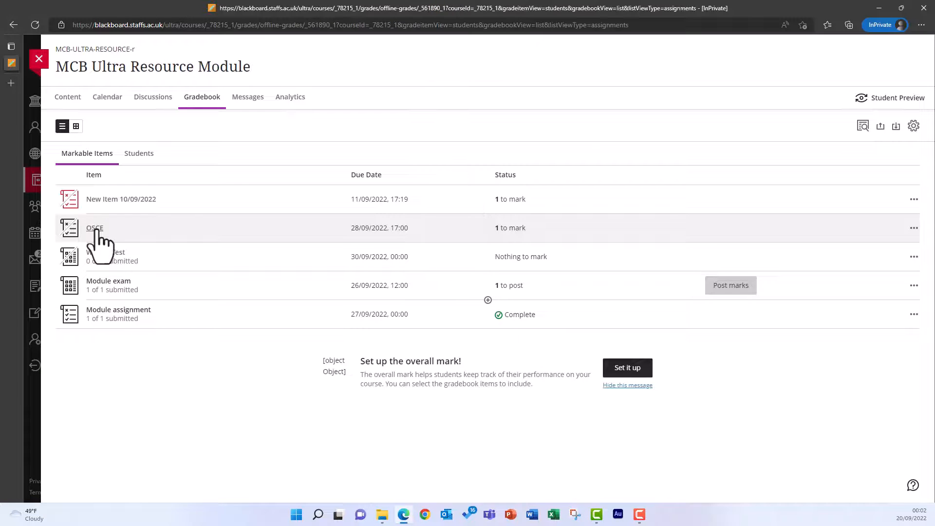
left_click(95, 228)
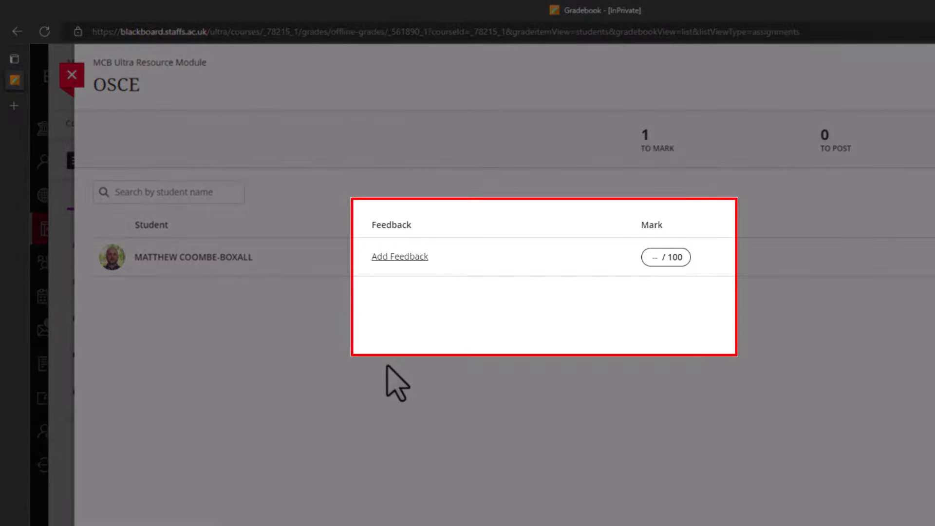
mouse_move(411, 399)
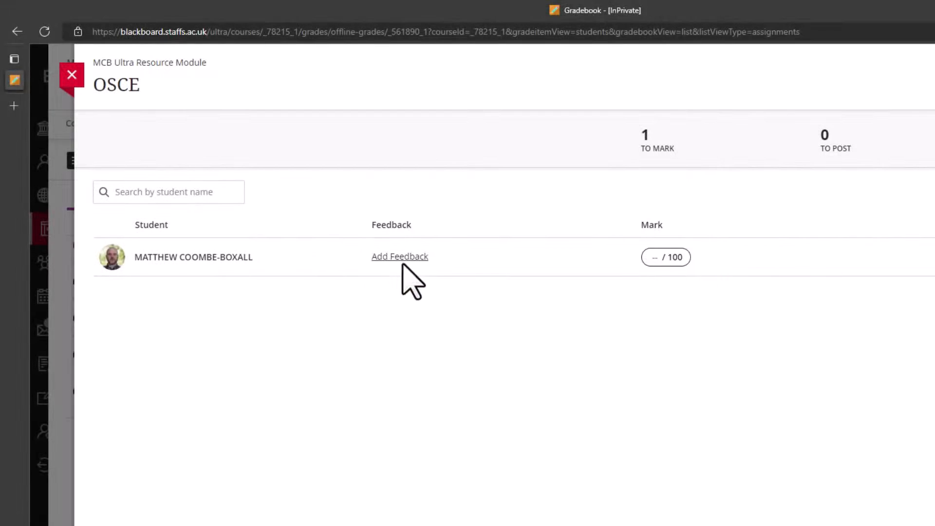
Step: Save feedback 'A good performance across most of the practical exams.' and enter a mark of 65
left_click(400, 256)
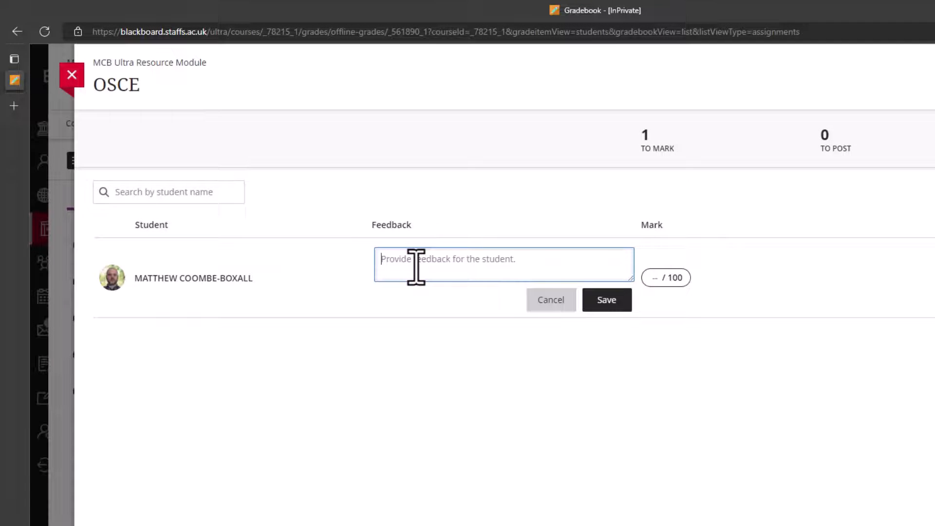
type("A good performance across most")
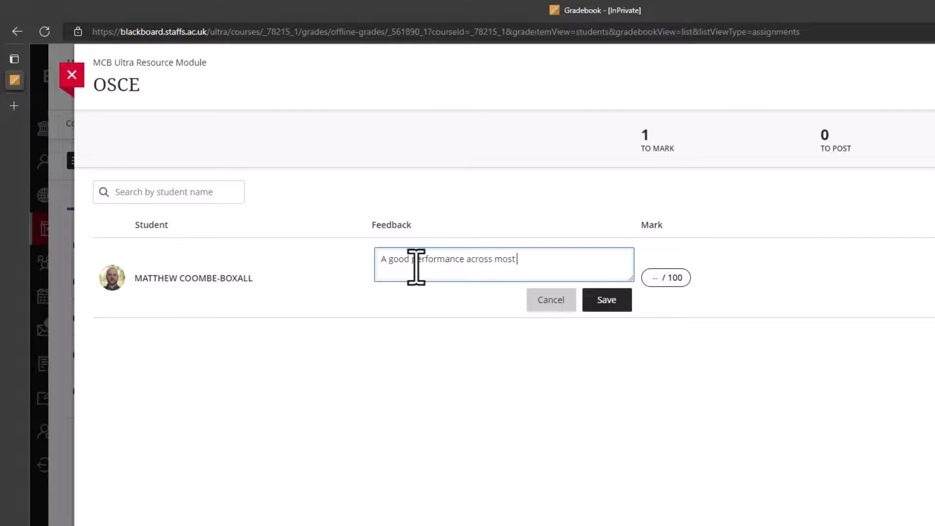
type("of the practical exams.")
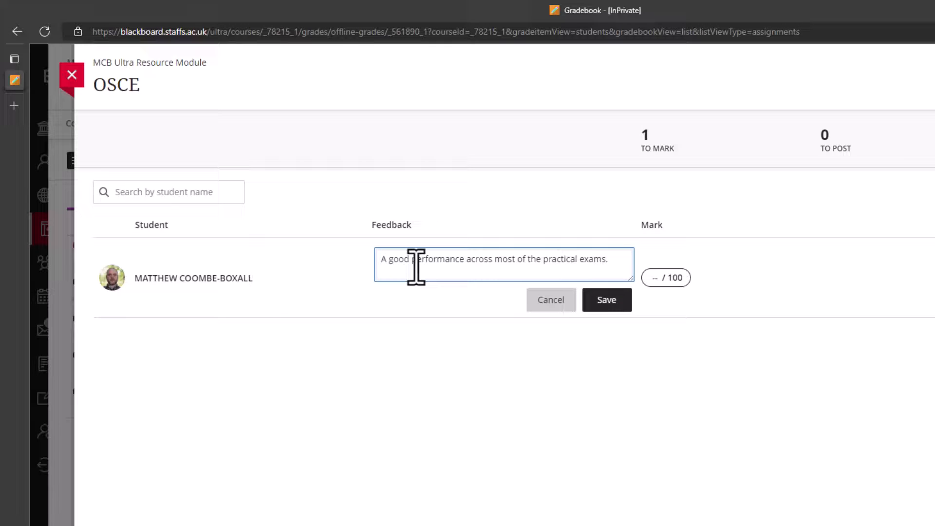
left_click(606, 299)
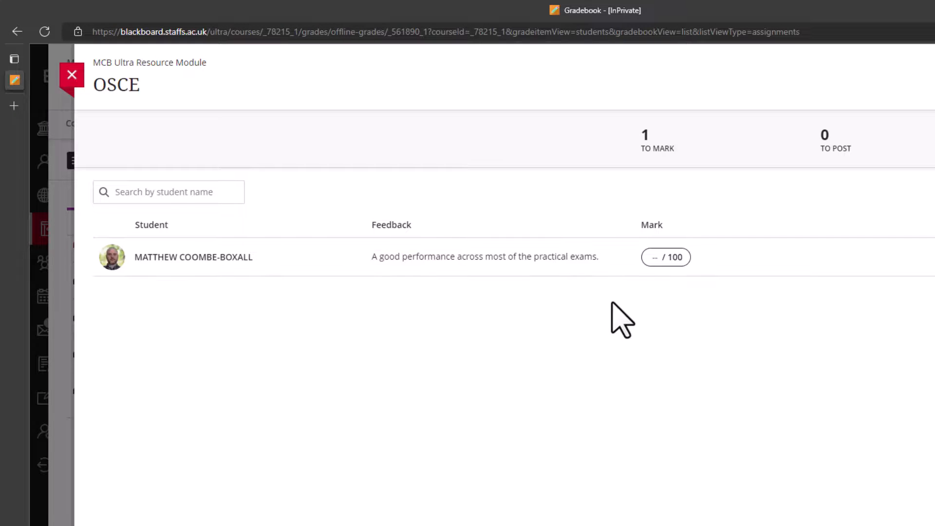
left_click(656, 257)
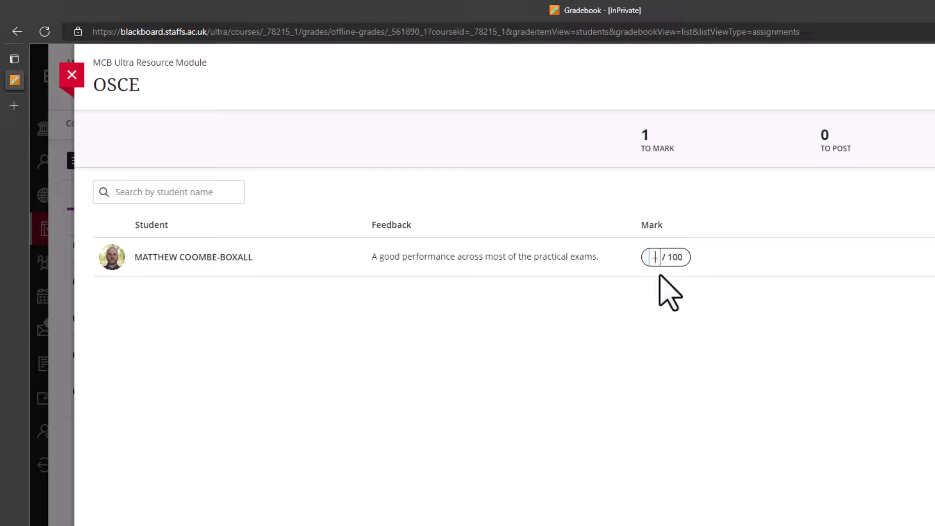
type("65")
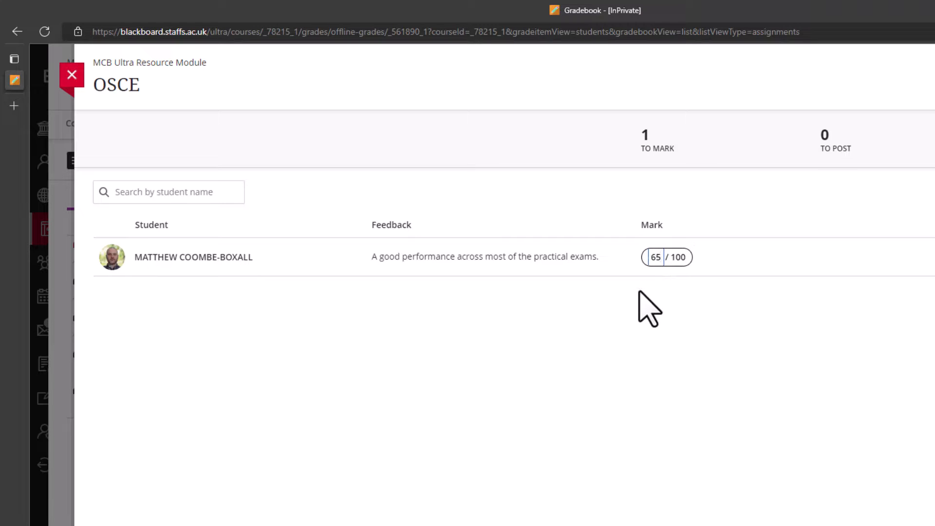